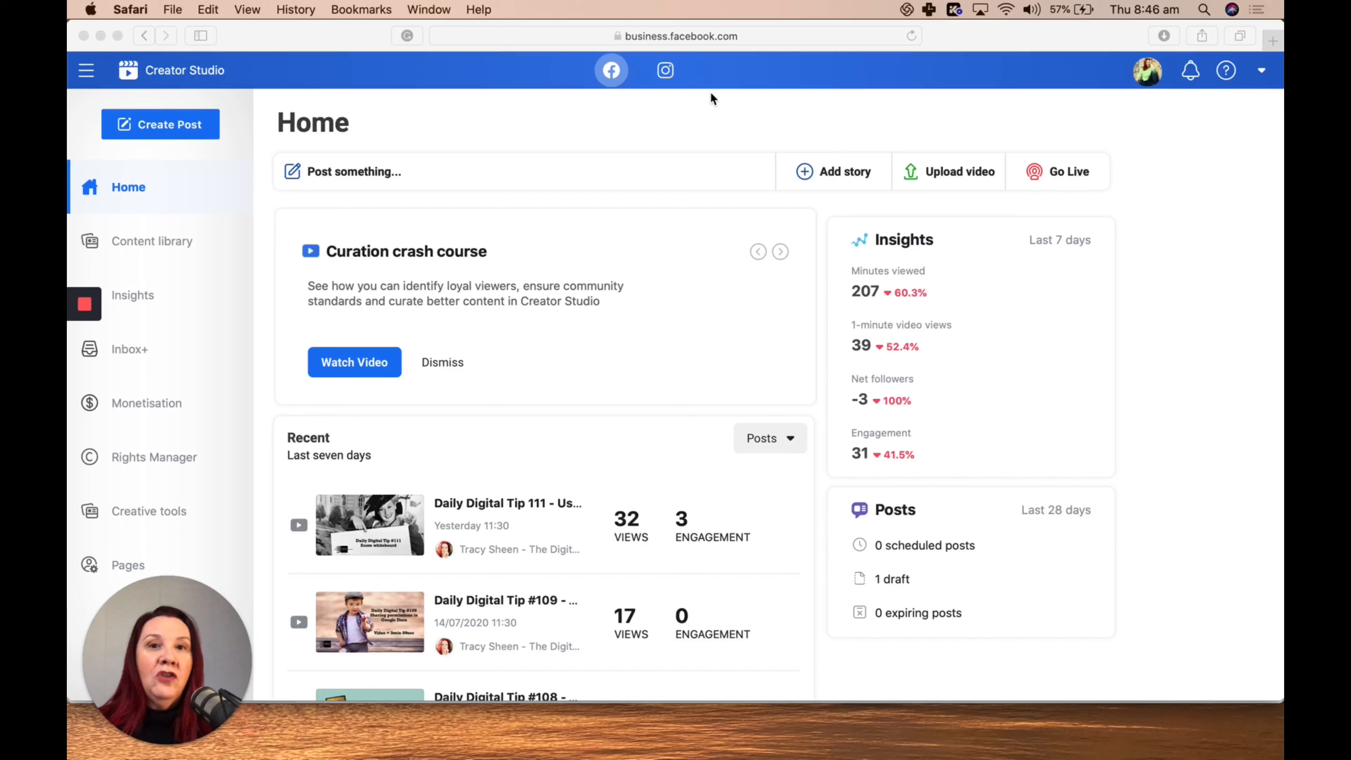
mouse_move(683, 82)
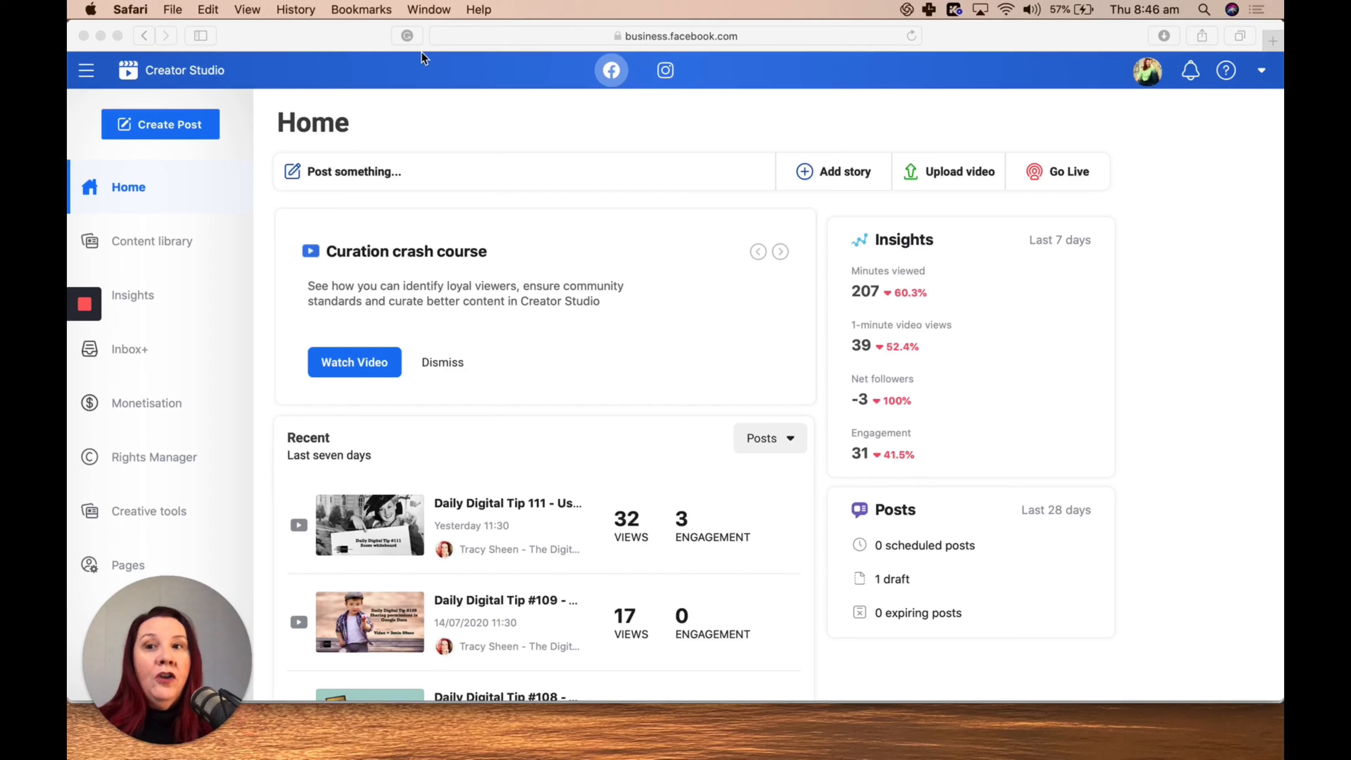
Browse the Posts list in Content library, then start a bulk Upload Videos
click(780, 250)
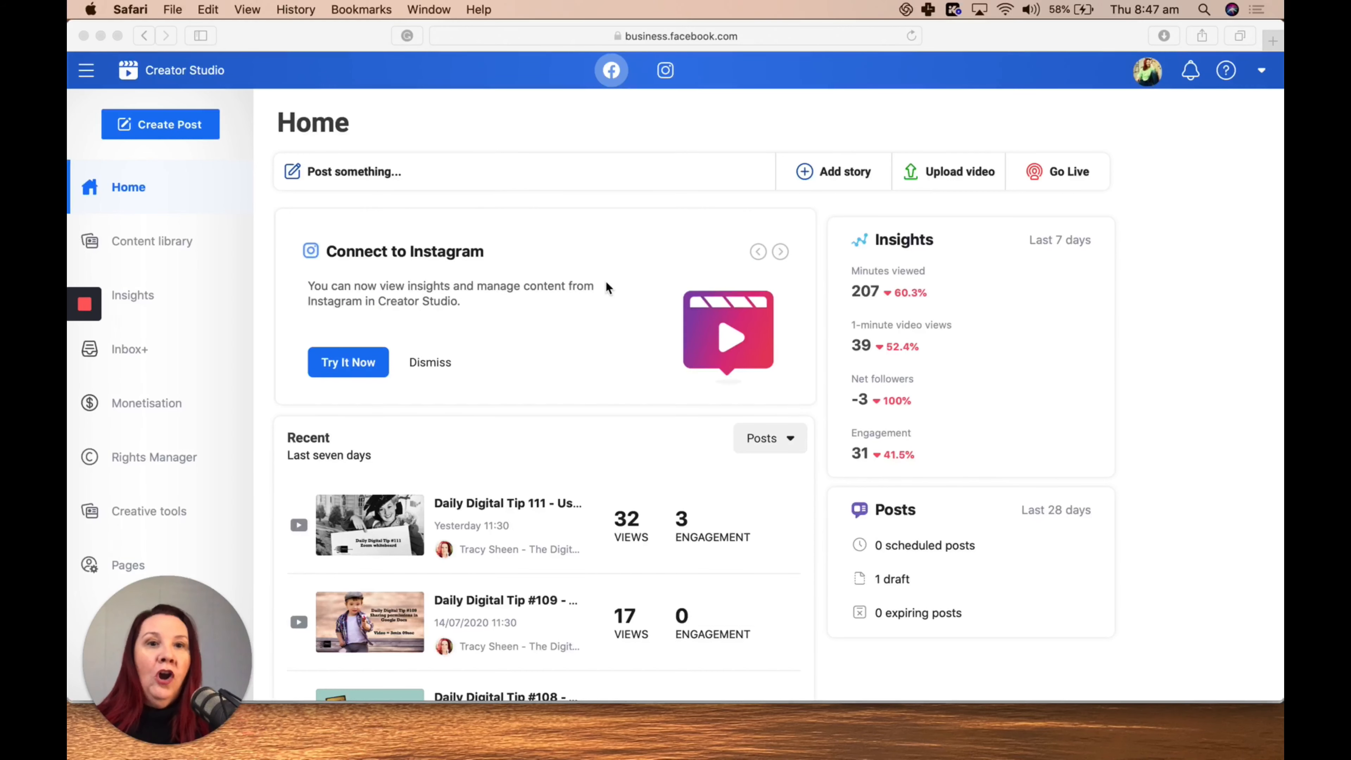
scroll(down, 3)
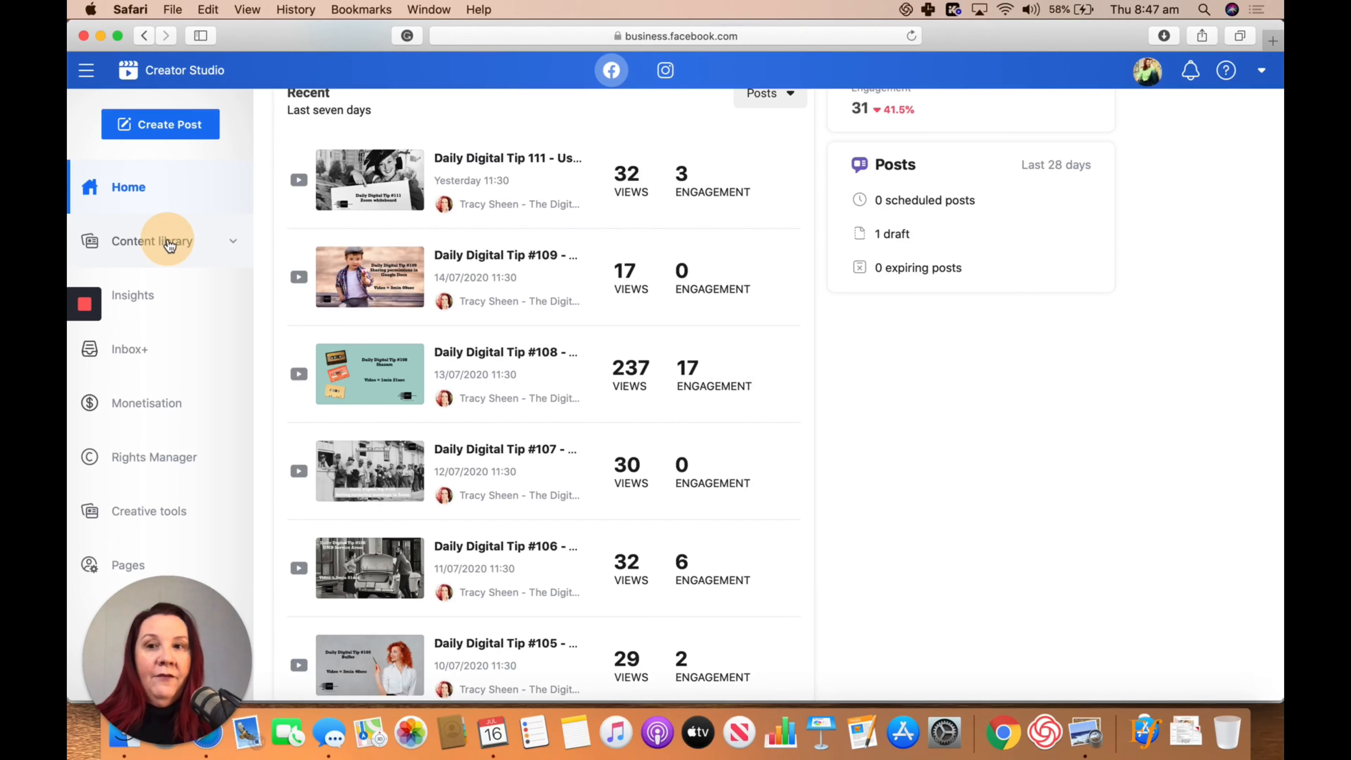
click(154, 241)
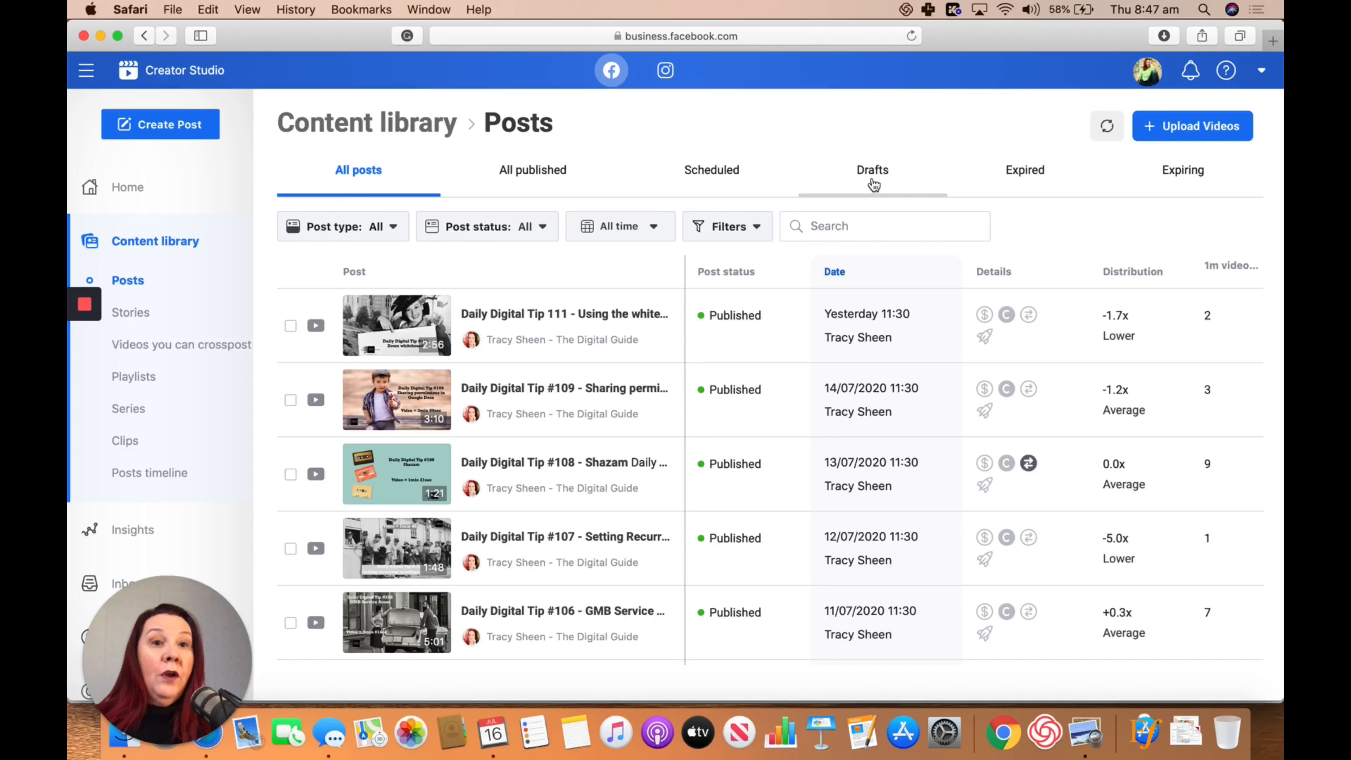
mouse_move(131, 312)
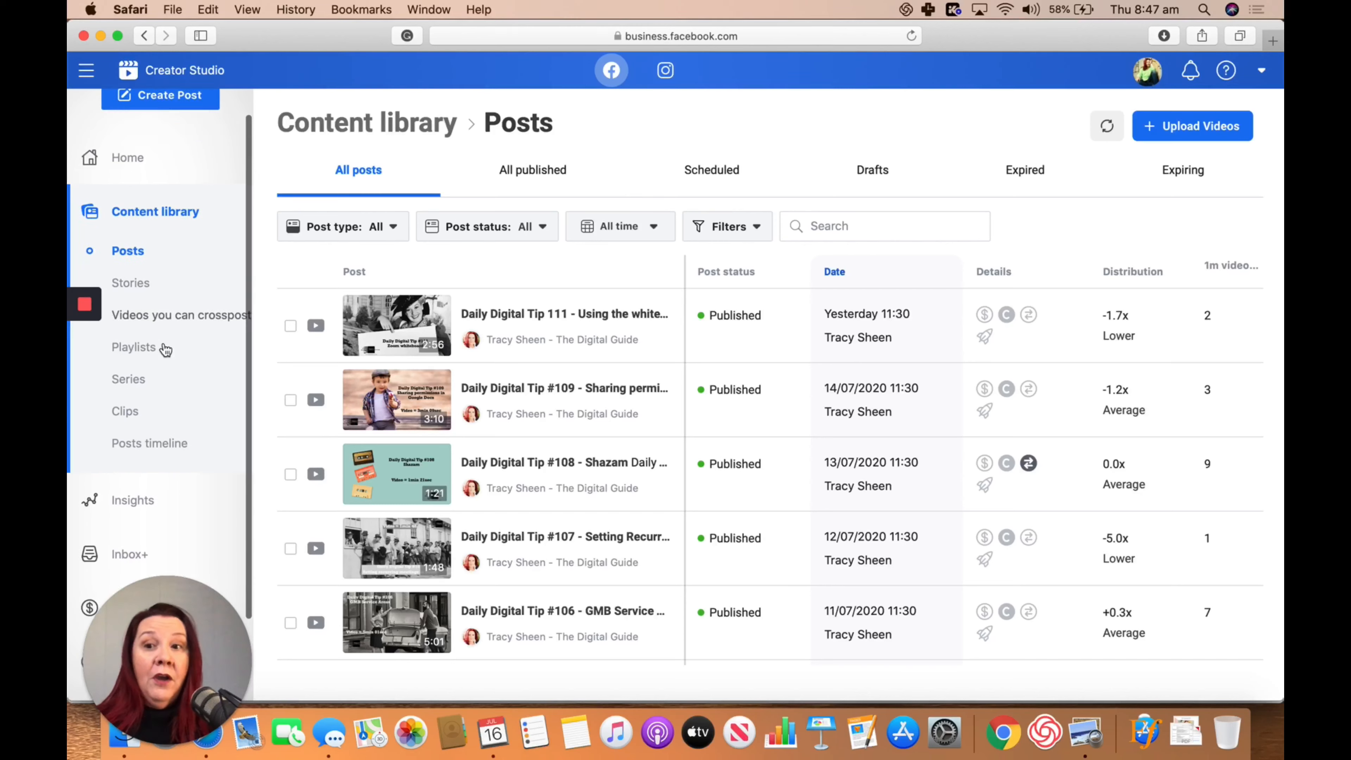
scroll(down, 3)
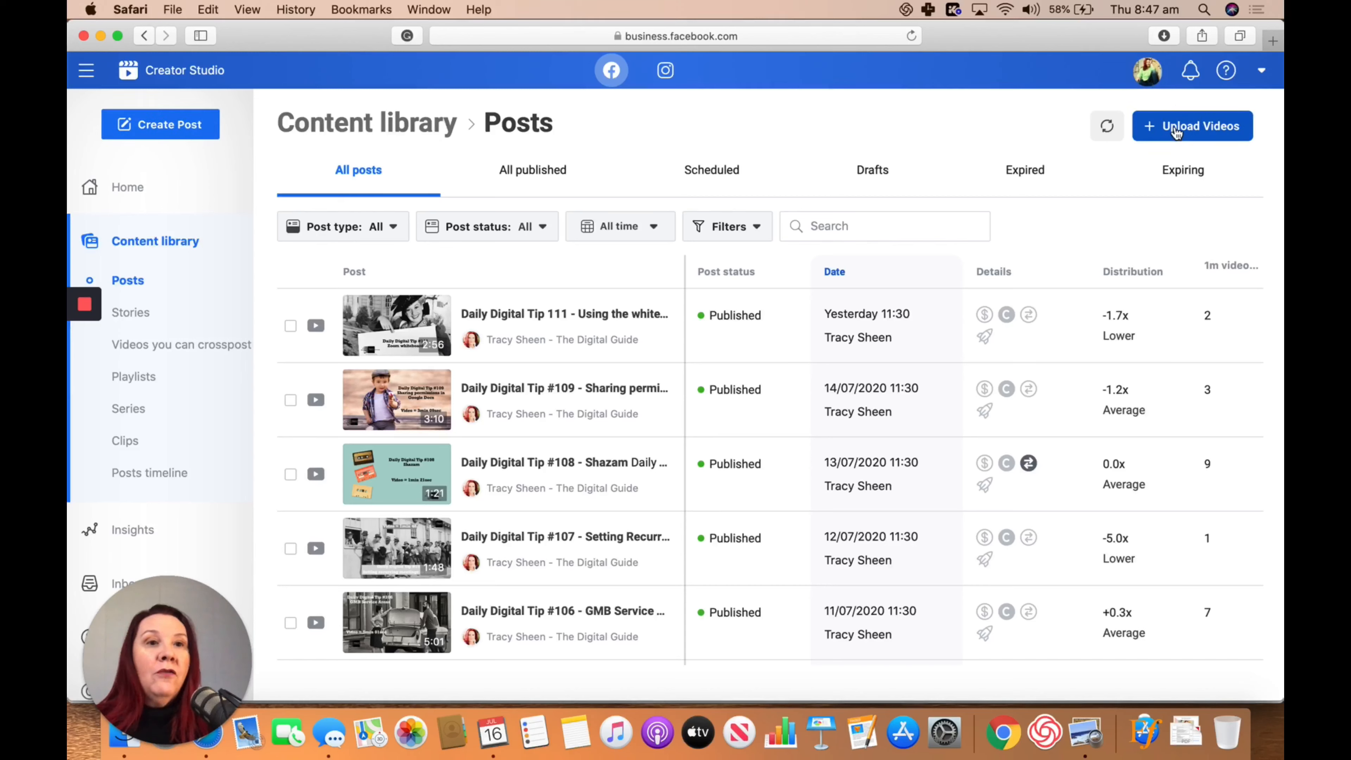
click(1191, 126)
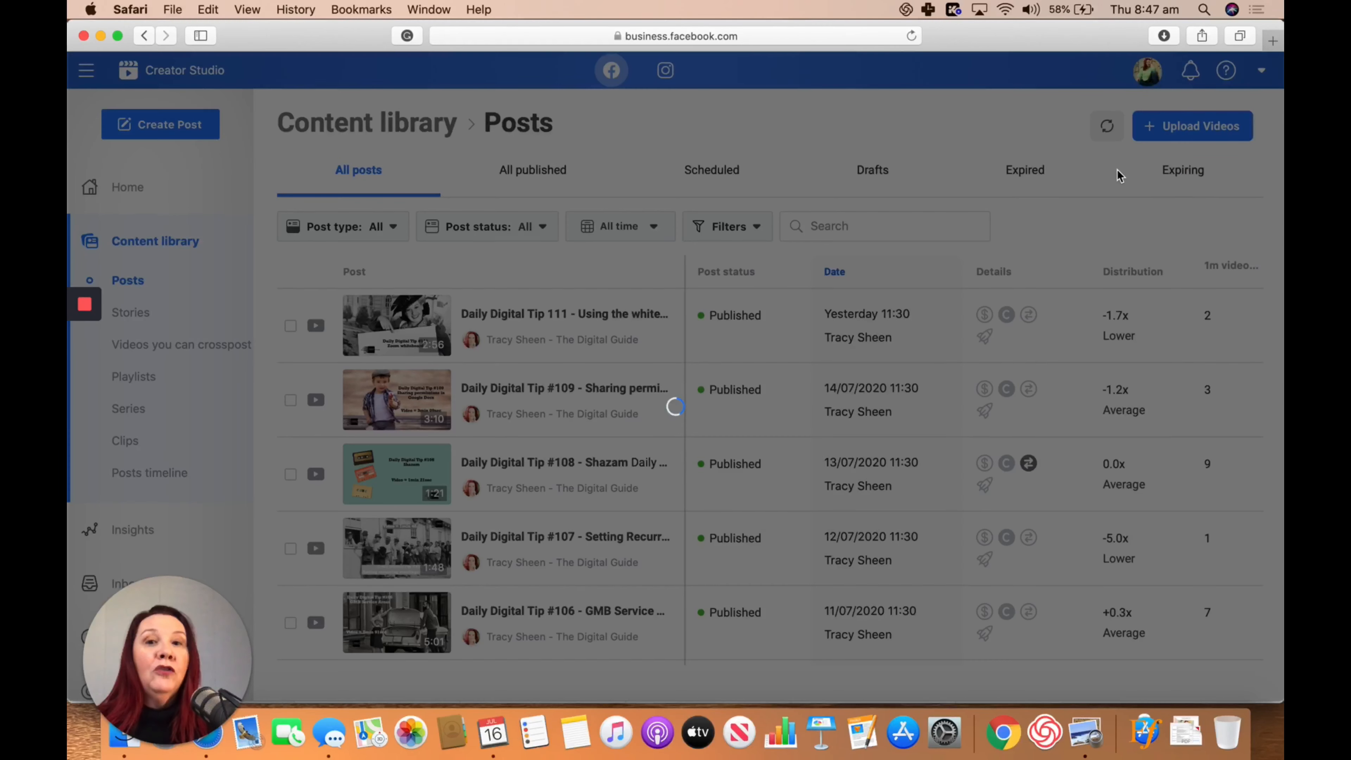
click(1191, 126)
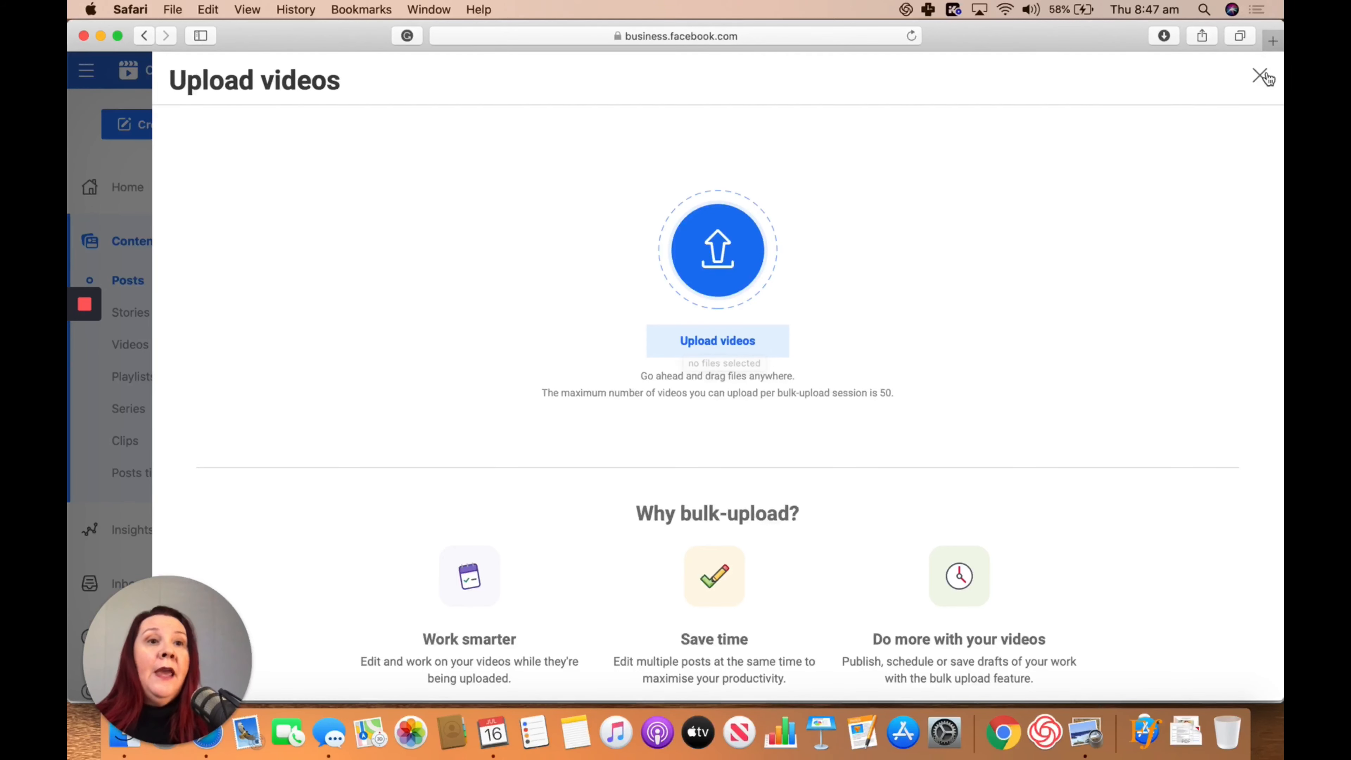
click(1259, 76)
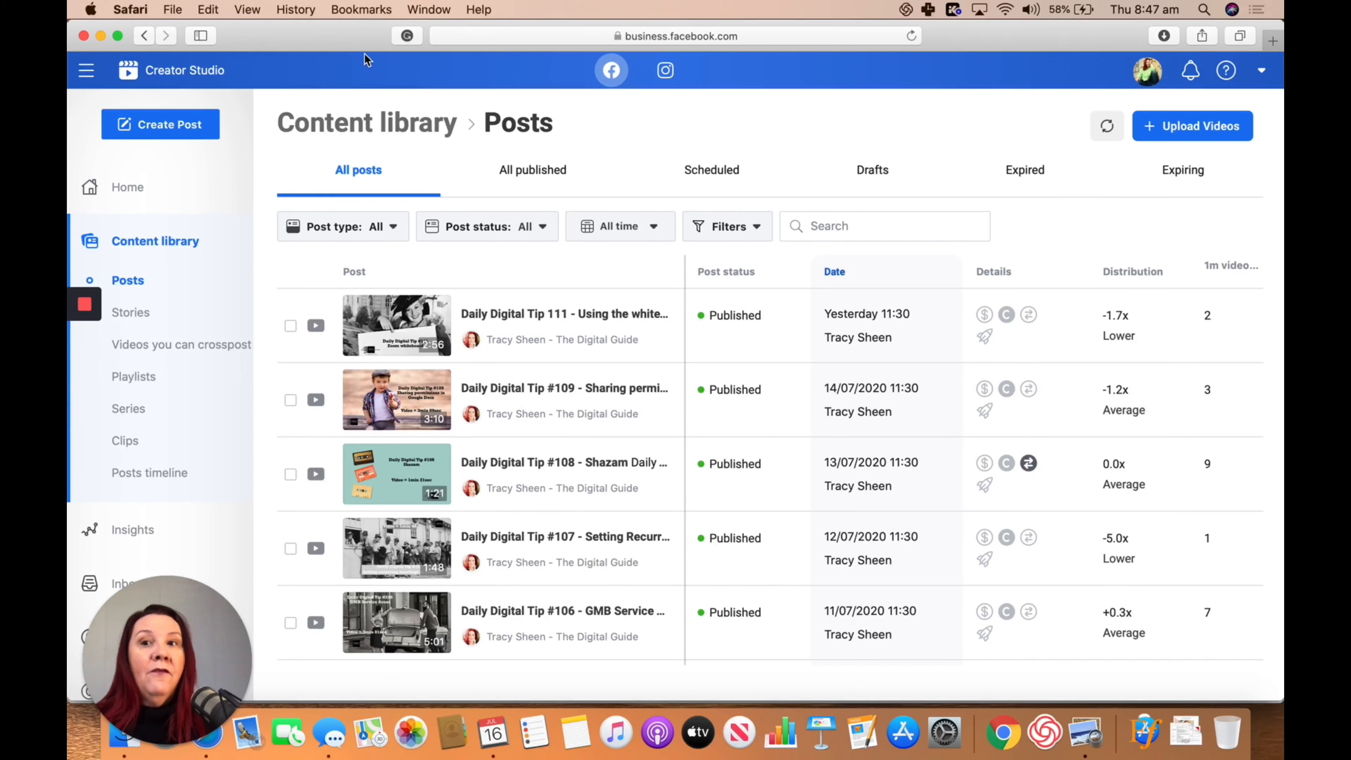
Go back to the Home dashboard with weekly insights, post counts and recent videos
click(126, 188)
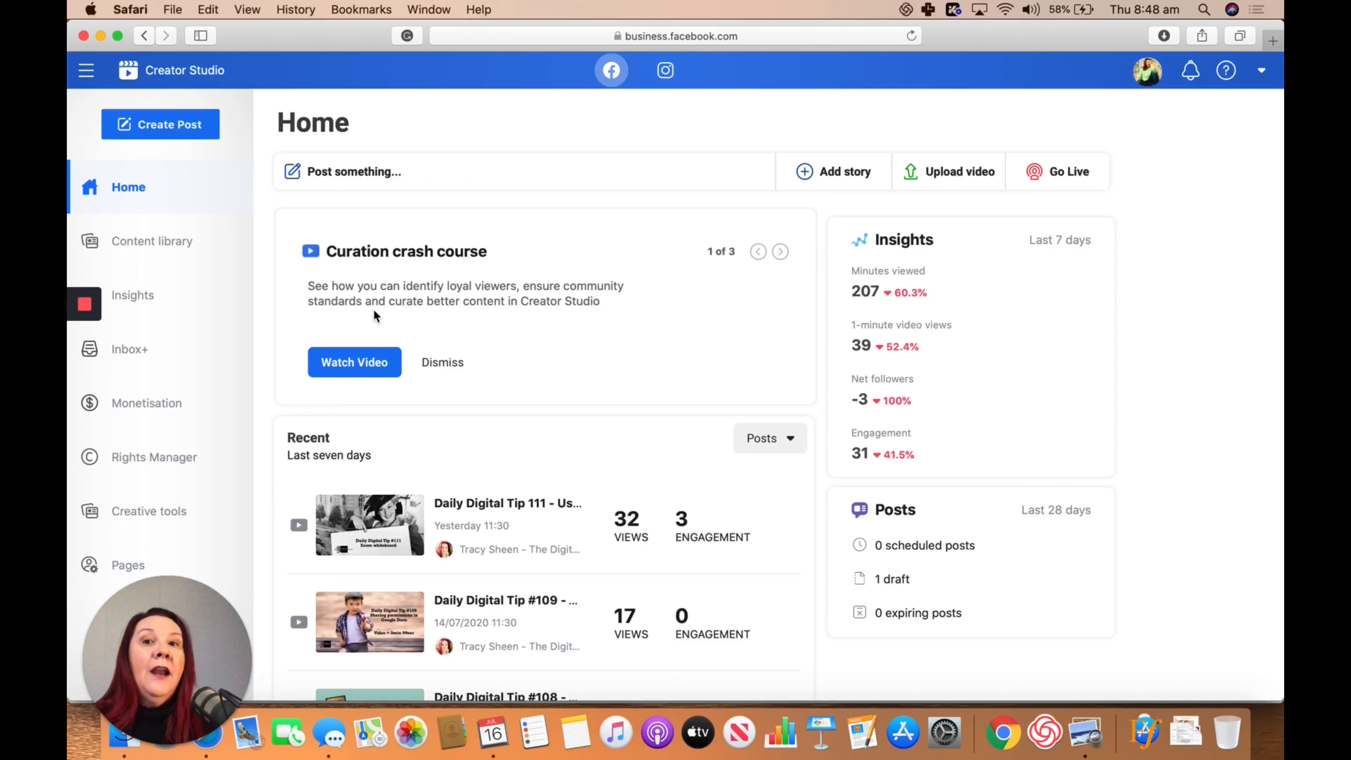
mouse_move(533, 285)
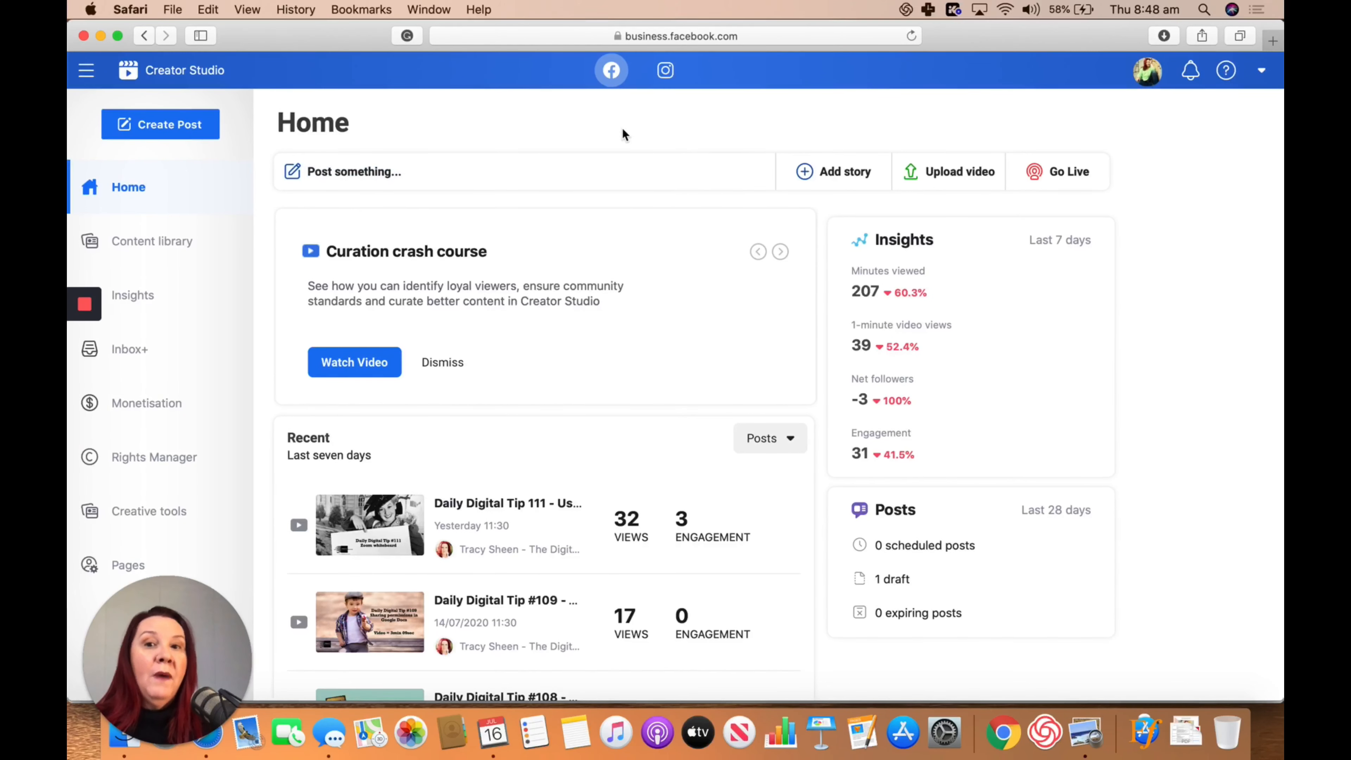
mouse_move(642, 110)
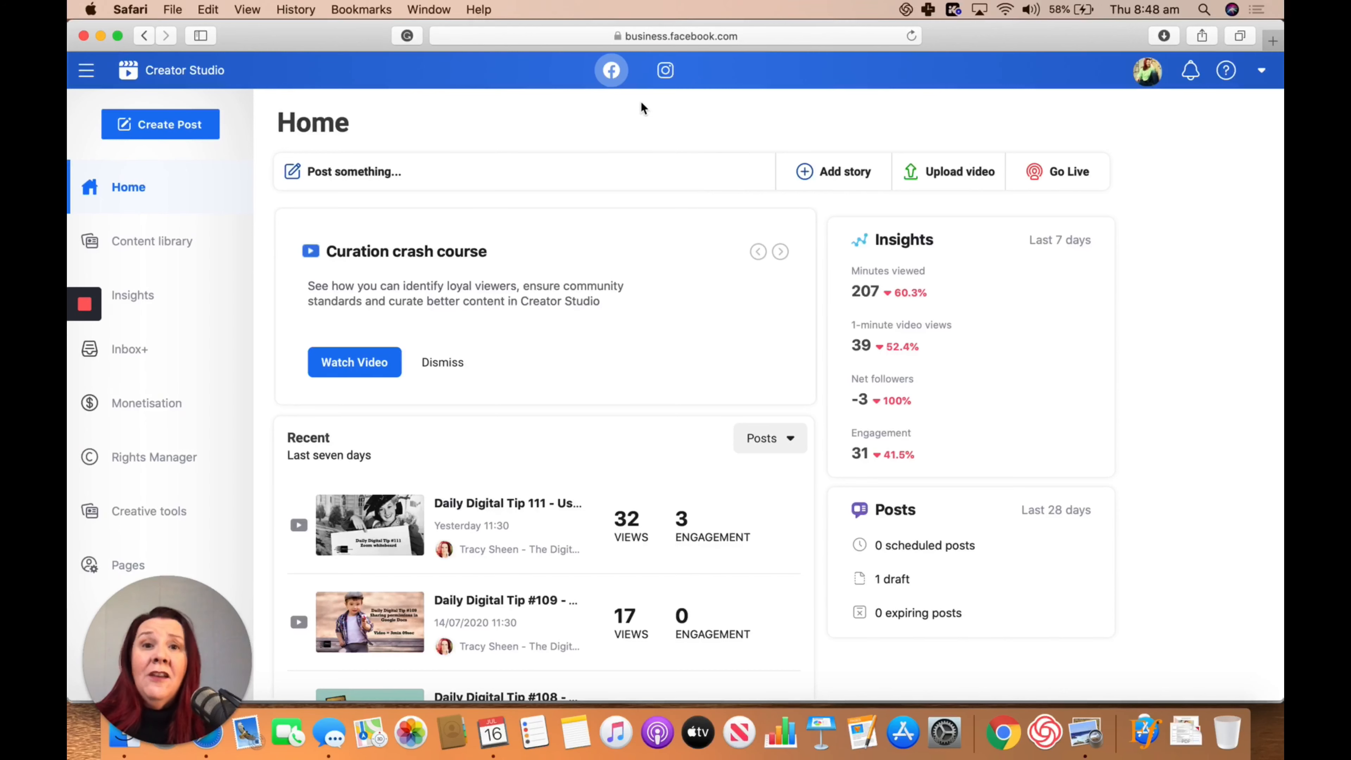
mouse_move(741, 191)
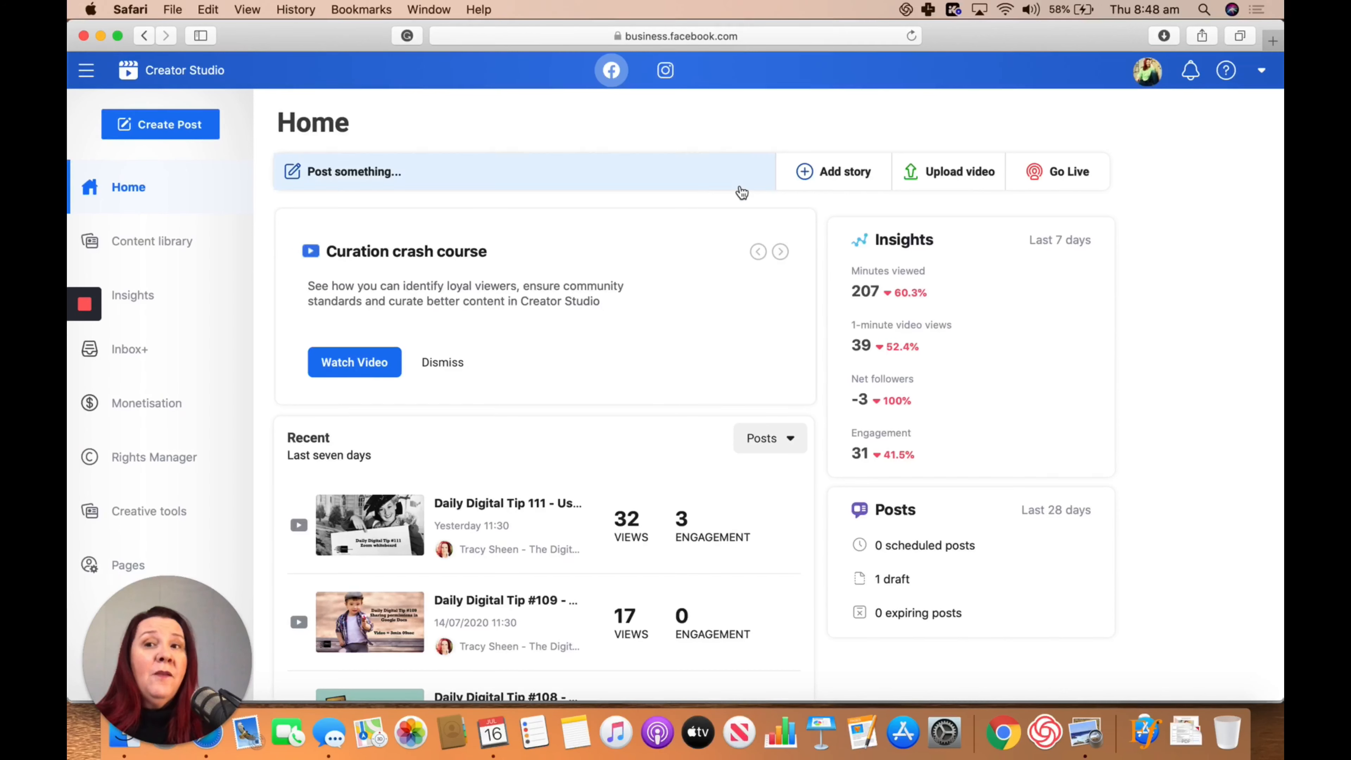
mouse_move(258, 91)
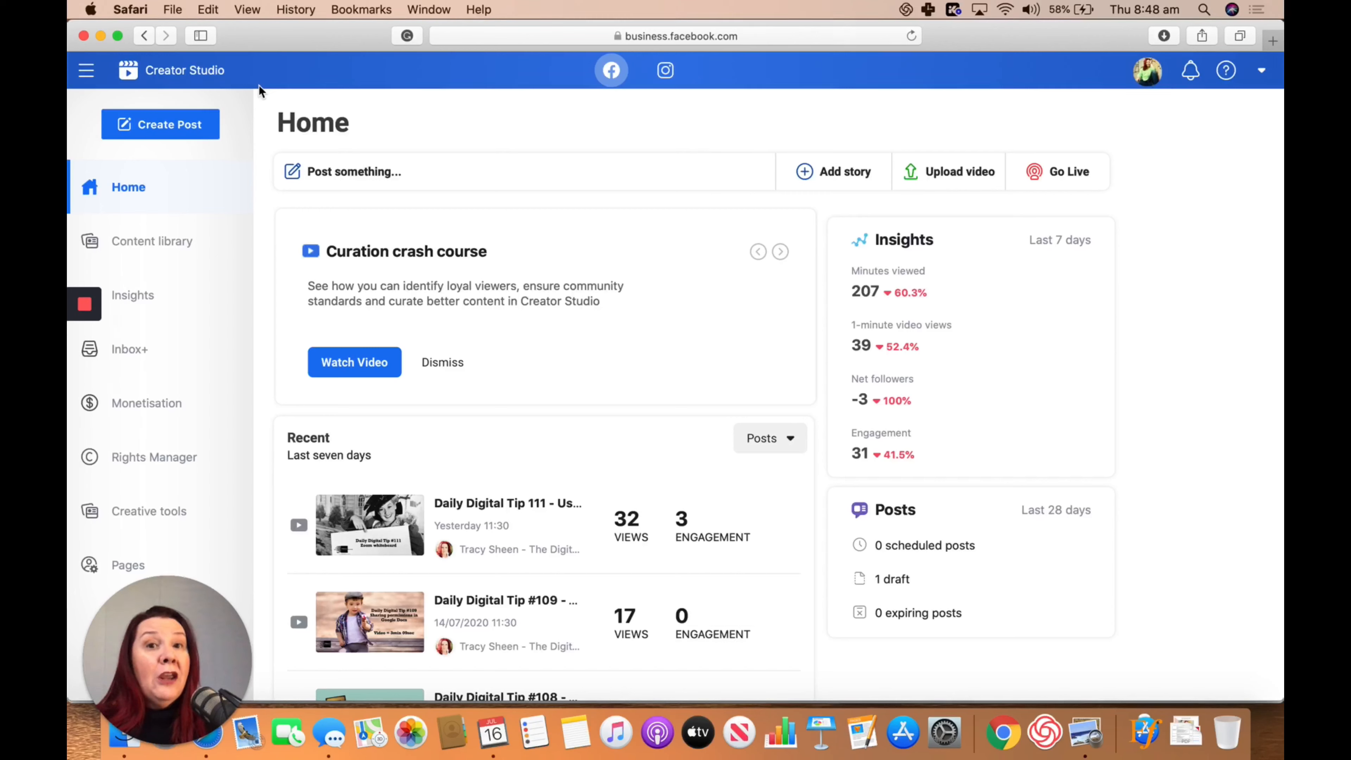
click(780, 251)
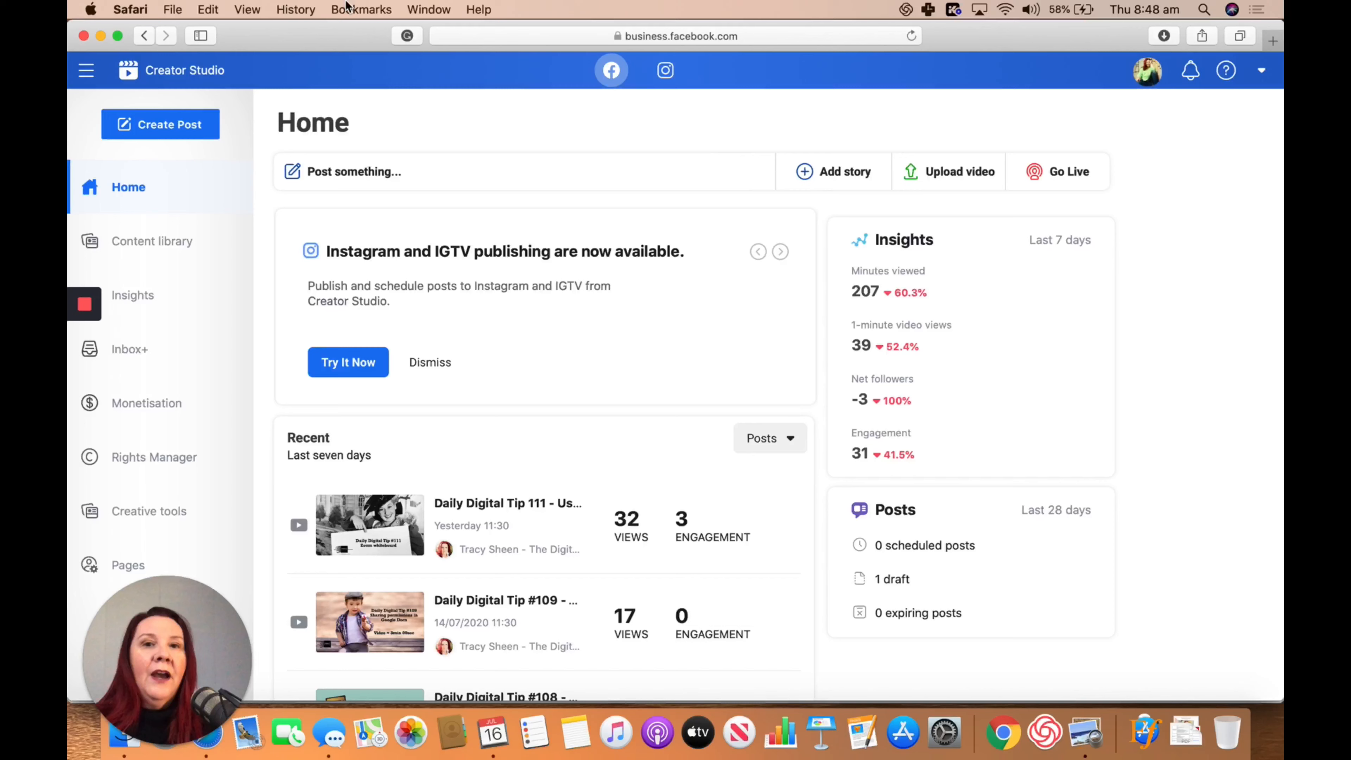
click(779, 250)
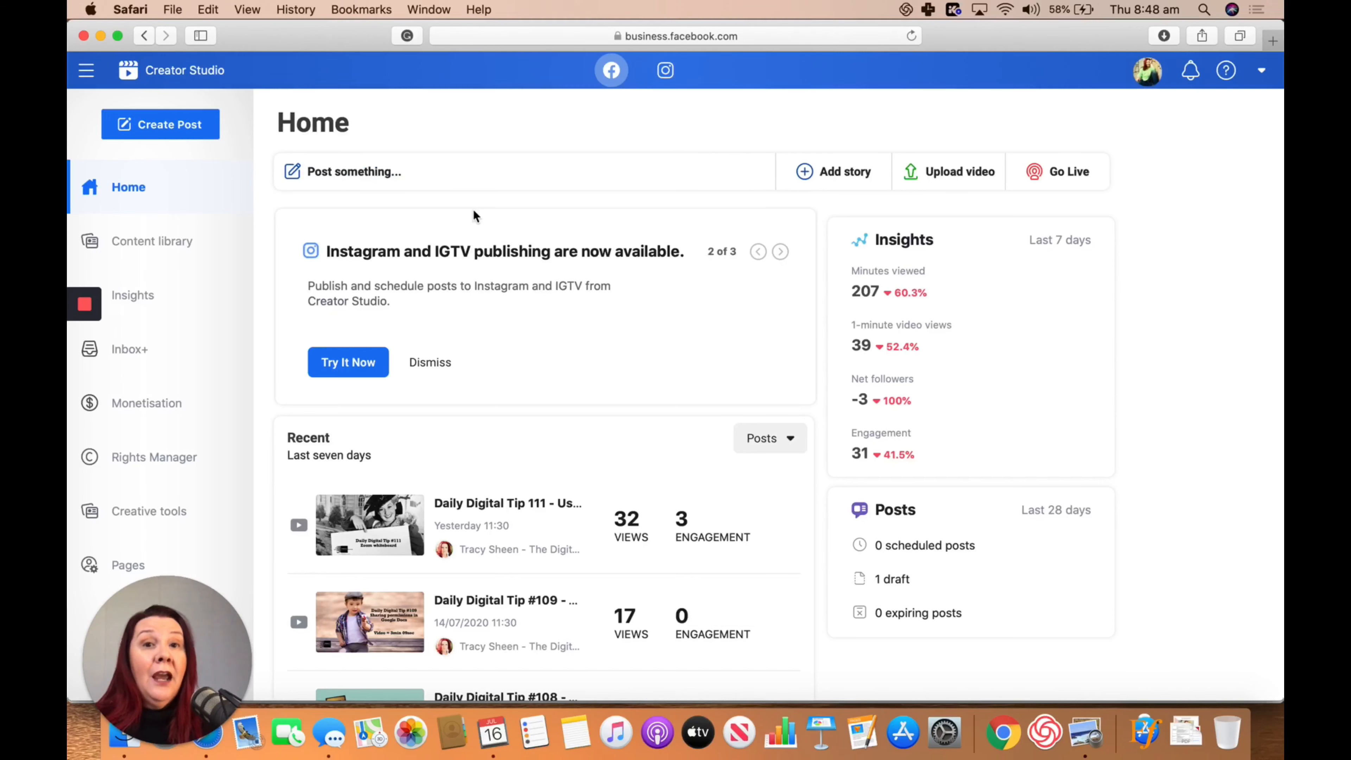